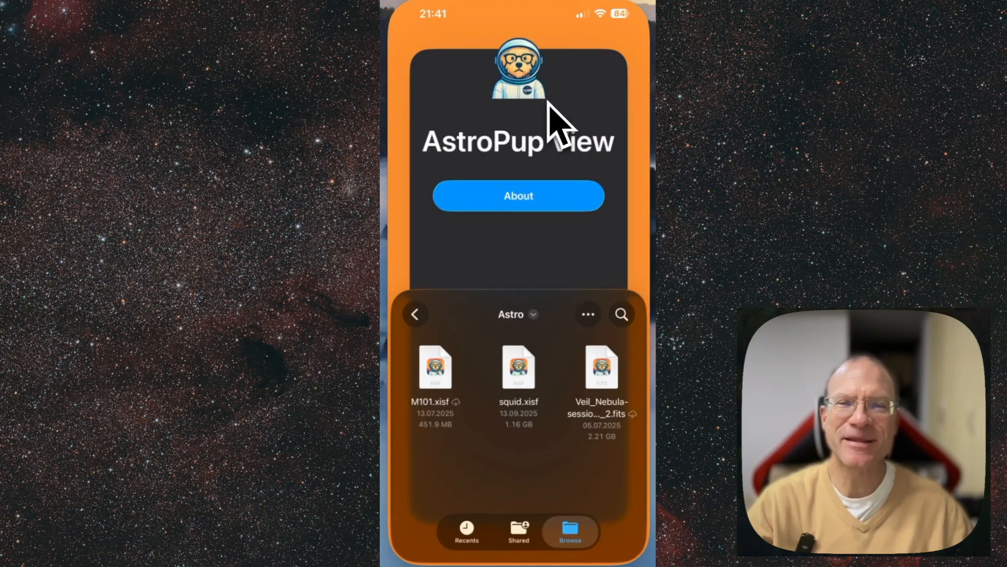
{"action": "mouse_move", "coordinate": [568, 110]}
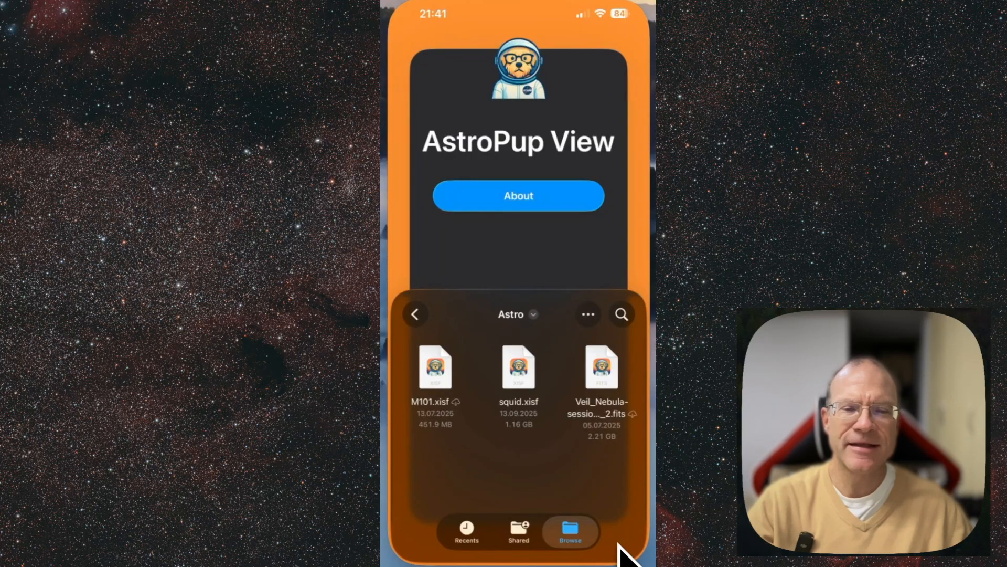
{"action": "mouse_move", "coordinate": [634, 524]}
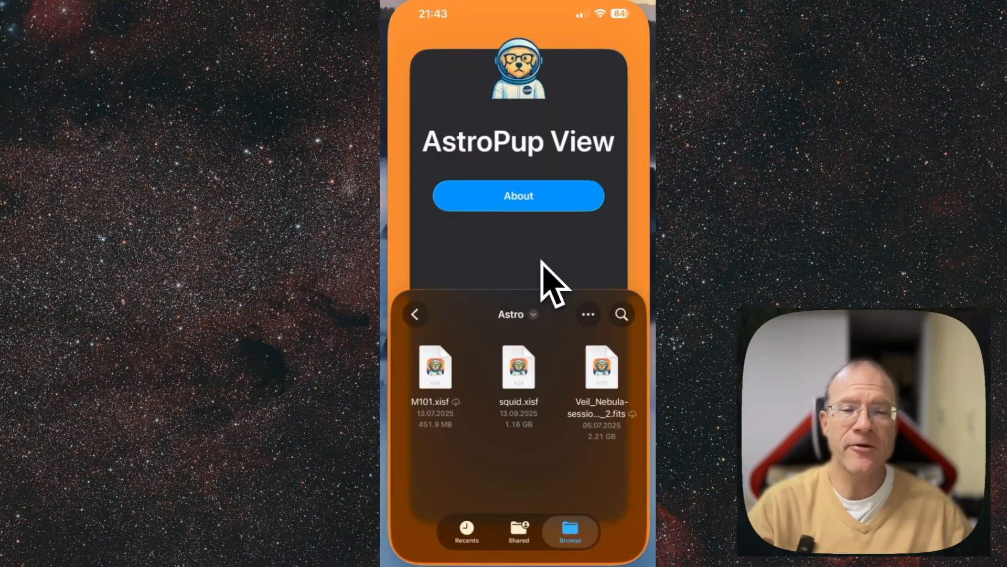
{"action": "mouse_move", "coordinate": [601, 90]}
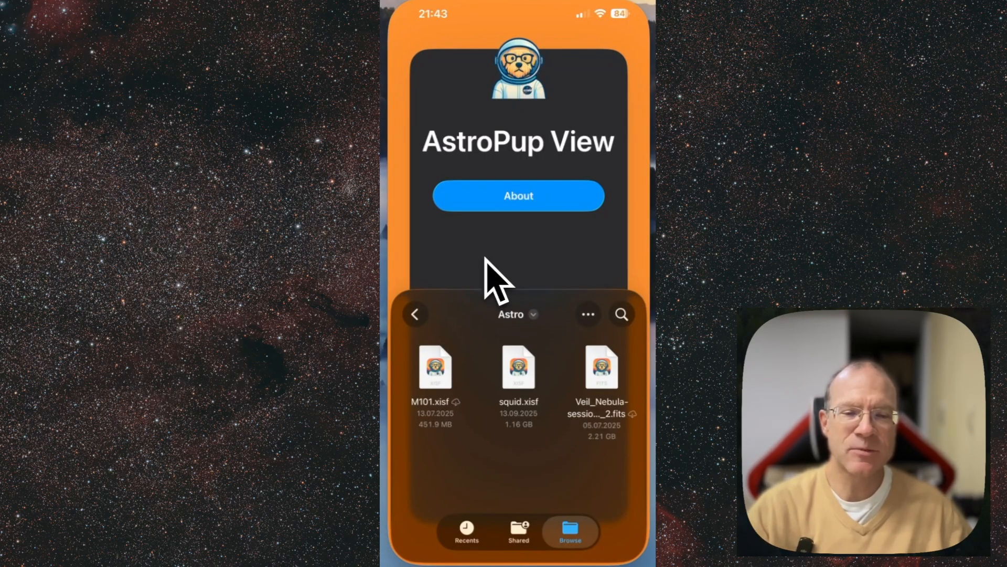
{"action": "mouse_move", "coordinate": [565, 507]}
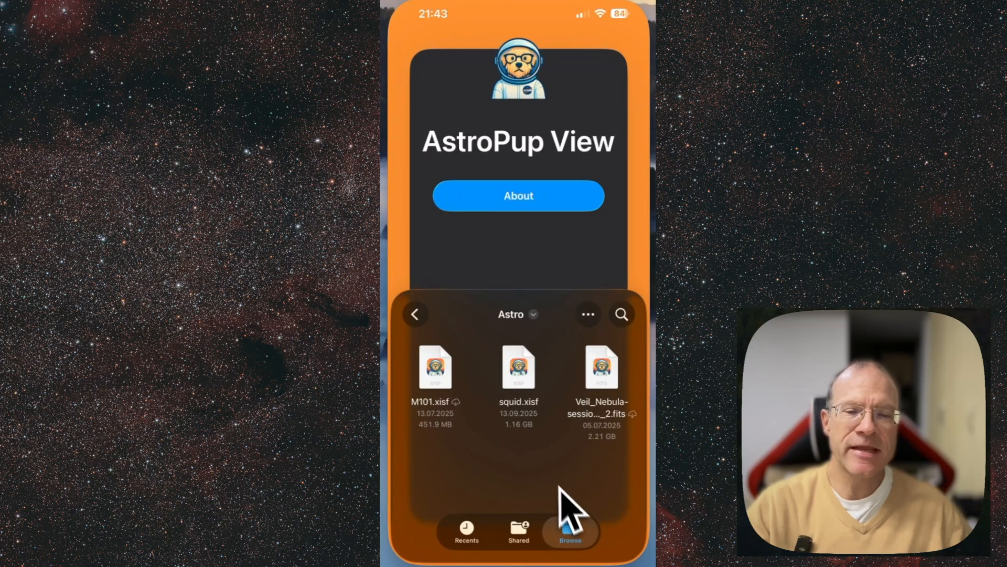
{"action": "mouse_move", "coordinate": [519, 492]}
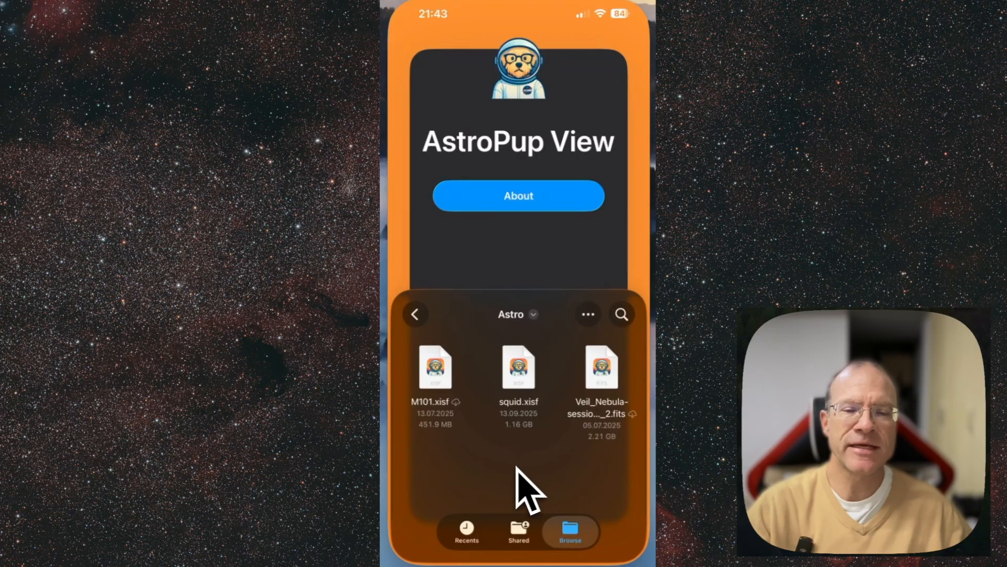
{"action": "mouse_move", "coordinate": [526, 525]}
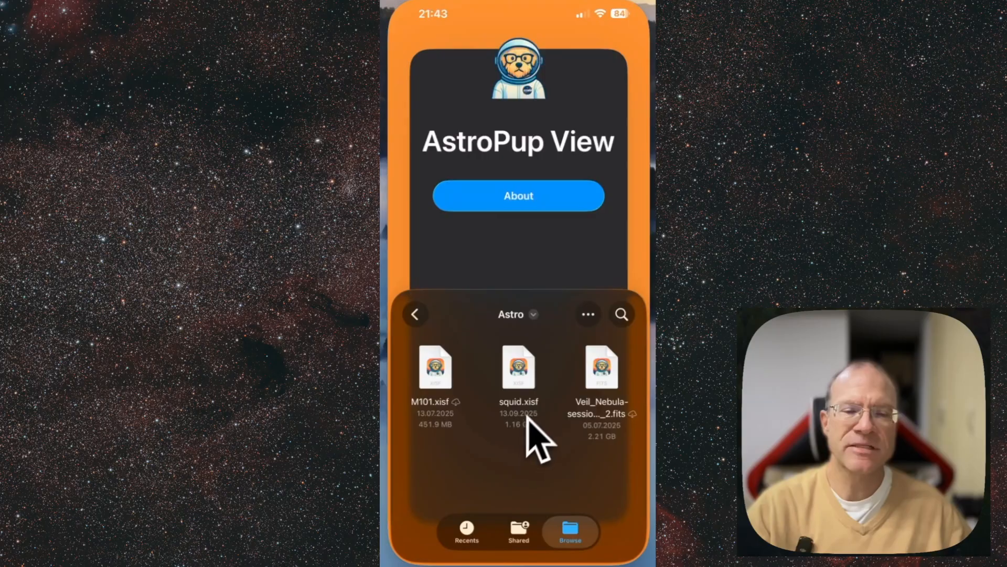
{"action": "mouse_move", "coordinate": [526, 443]}
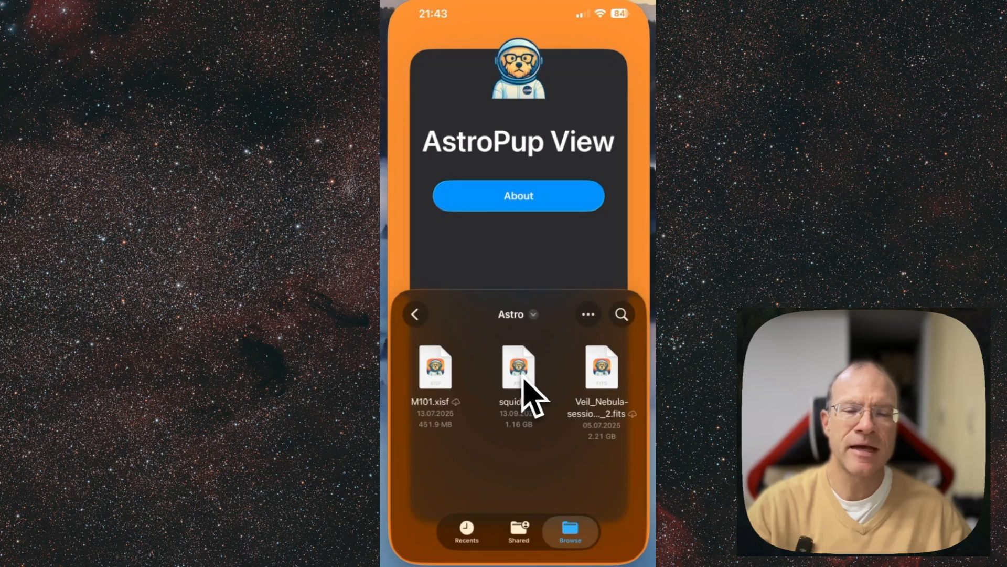
Step: Open squid.xsf from the Astro folder to view the red Squid nebula
{"action": "left_click", "coordinate": [519, 368]}
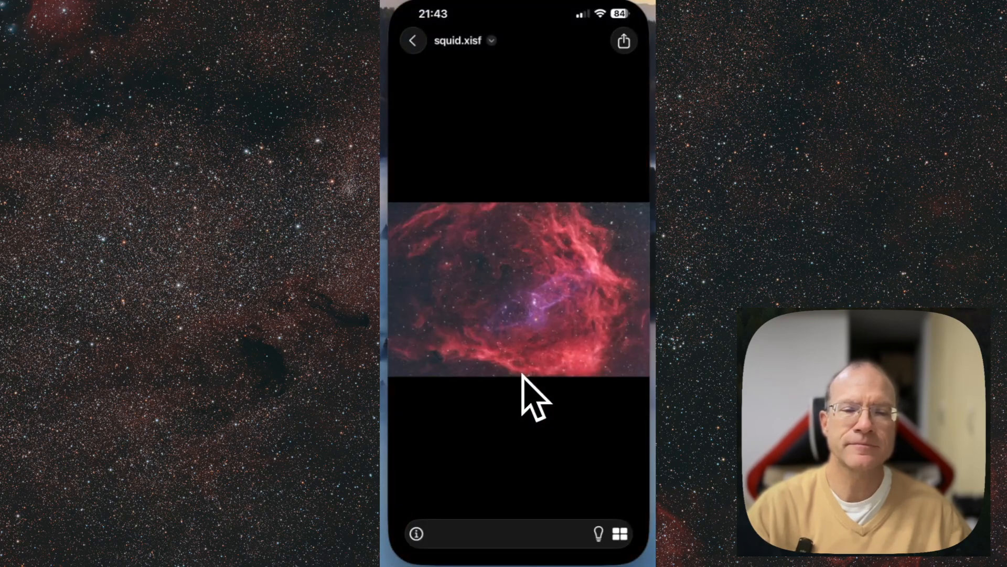
{"action": "mouse_move", "coordinate": [529, 317]}
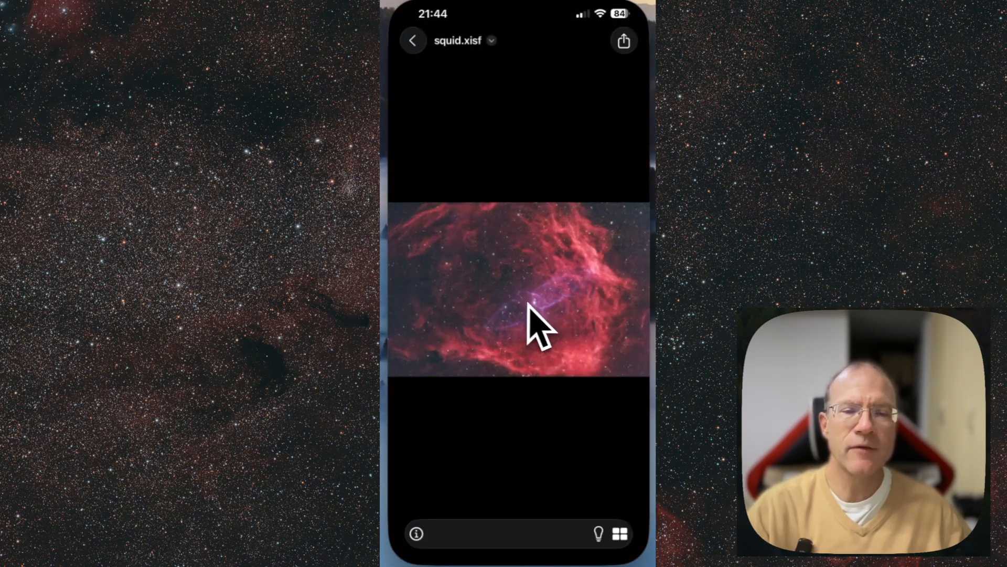
{"action": "mouse_move", "coordinate": [496, 296]}
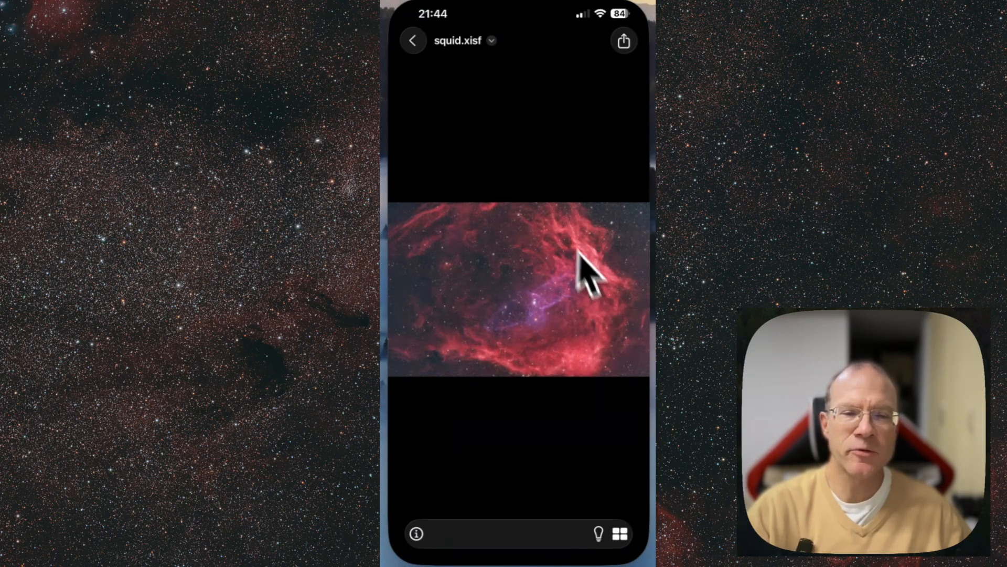
{"action": "mouse_move", "coordinate": [471, 375]}
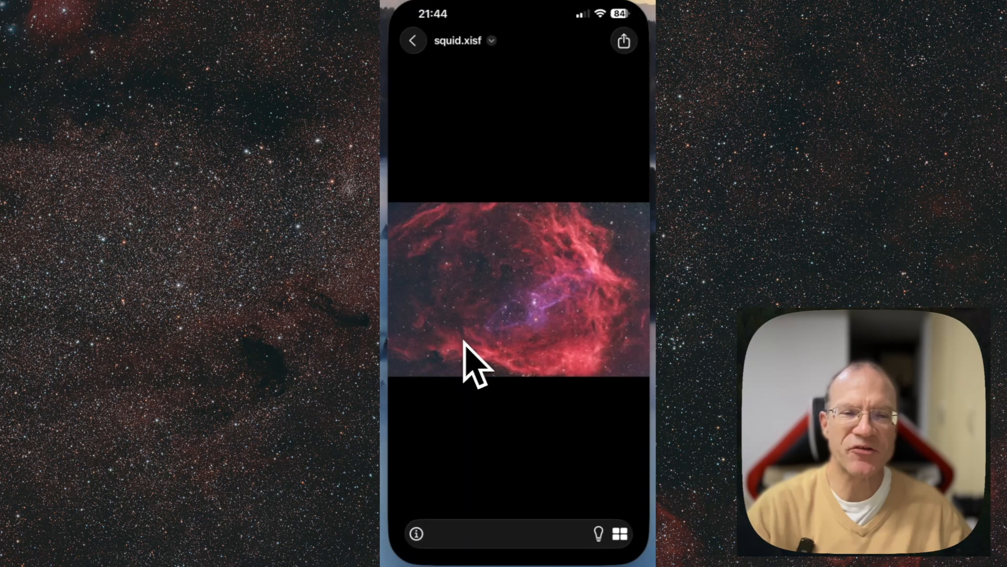
{"action": "mouse_move", "coordinate": [499, 366]}
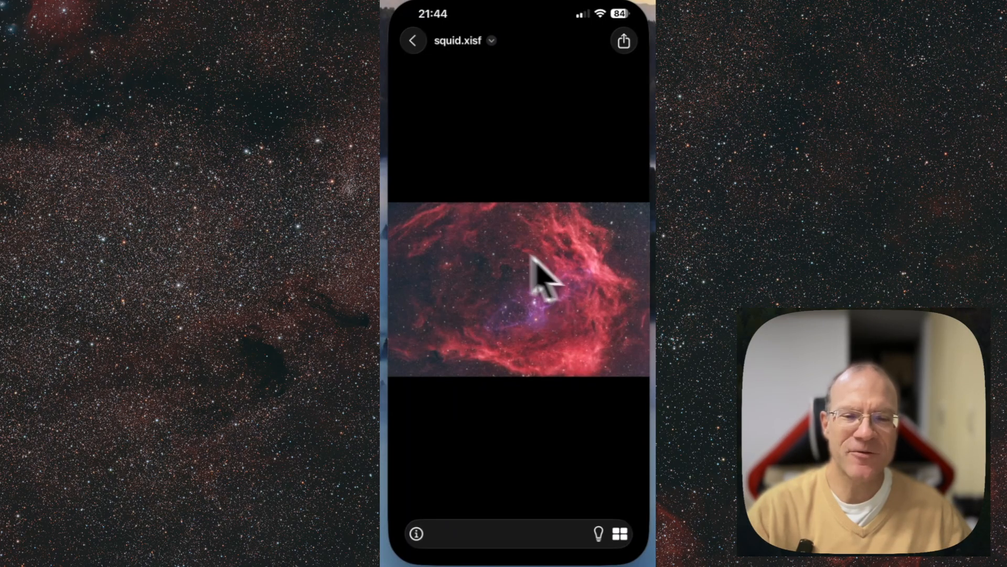
{"action": "mouse_move", "coordinate": [543, 300]}
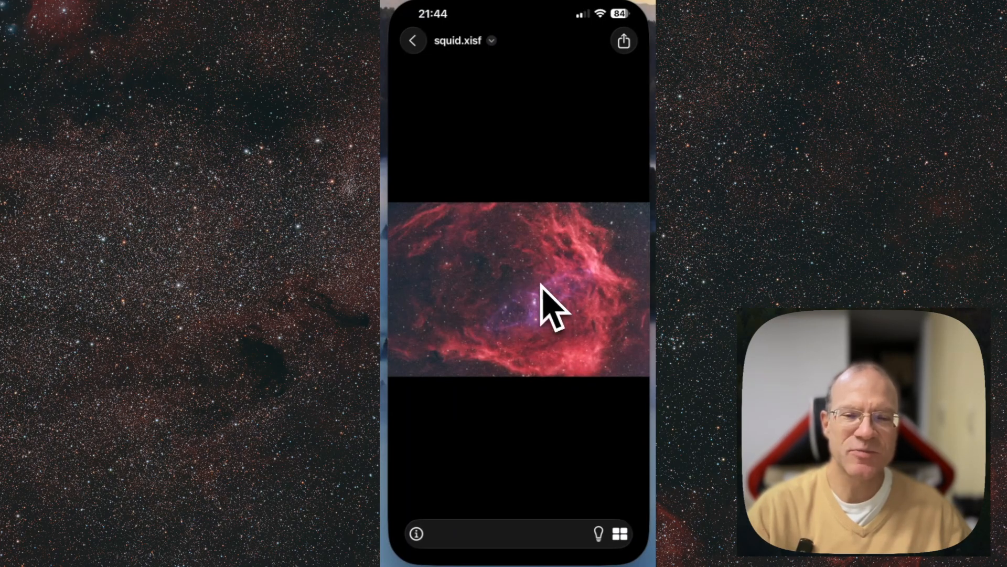
{"action": "mouse_move", "coordinate": [486, 554]}
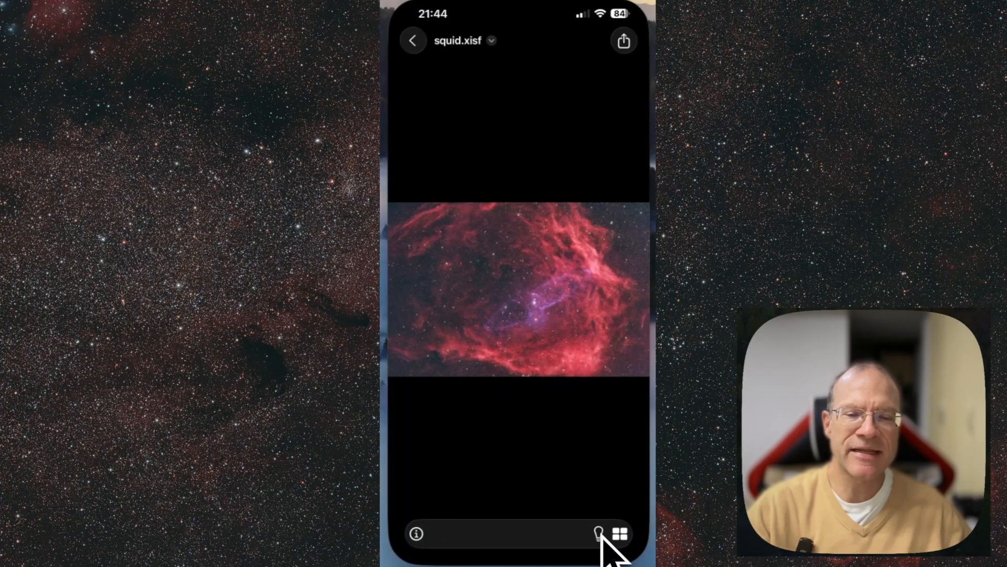
{"action": "mouse_move", "coordinate": [616, 436]}
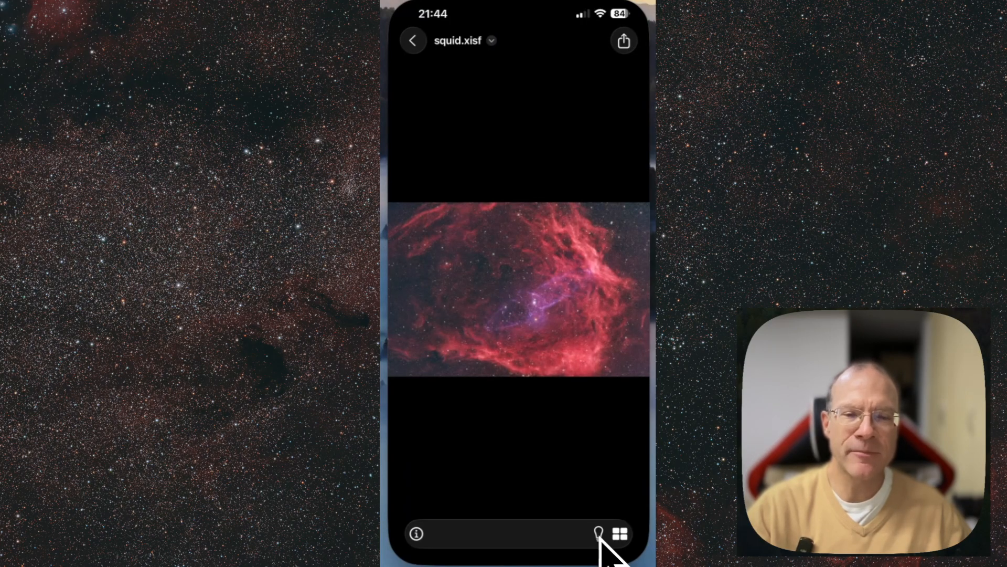
{"action": "mouse_move", "coordinate": [506, 385]}
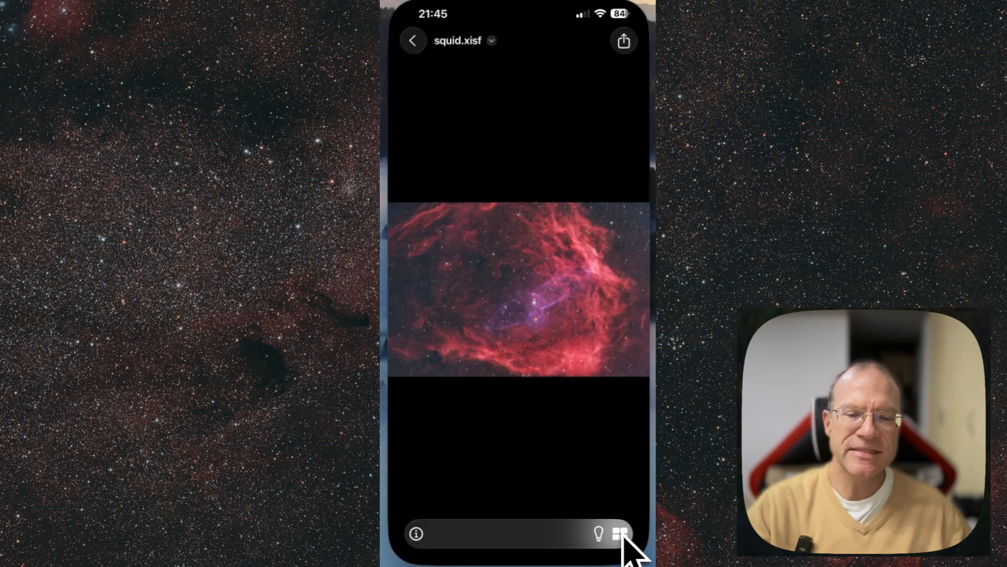
Step: Load the squid image at full resolution, then go back to the Astro folder
{"action": "left_click", "coordinate": [617, 532]}
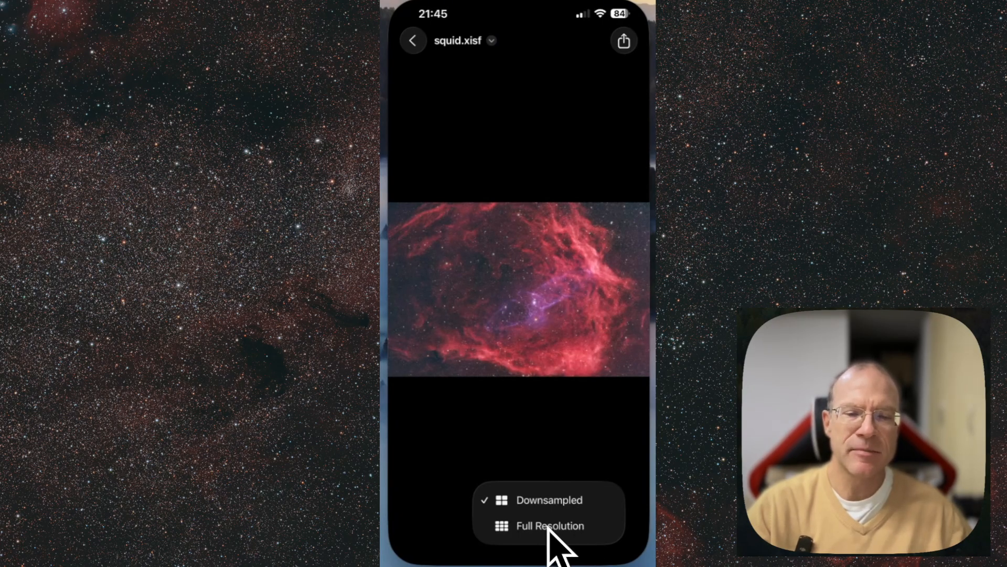
{"action": "left_click", "coordinate": [550, 526]}
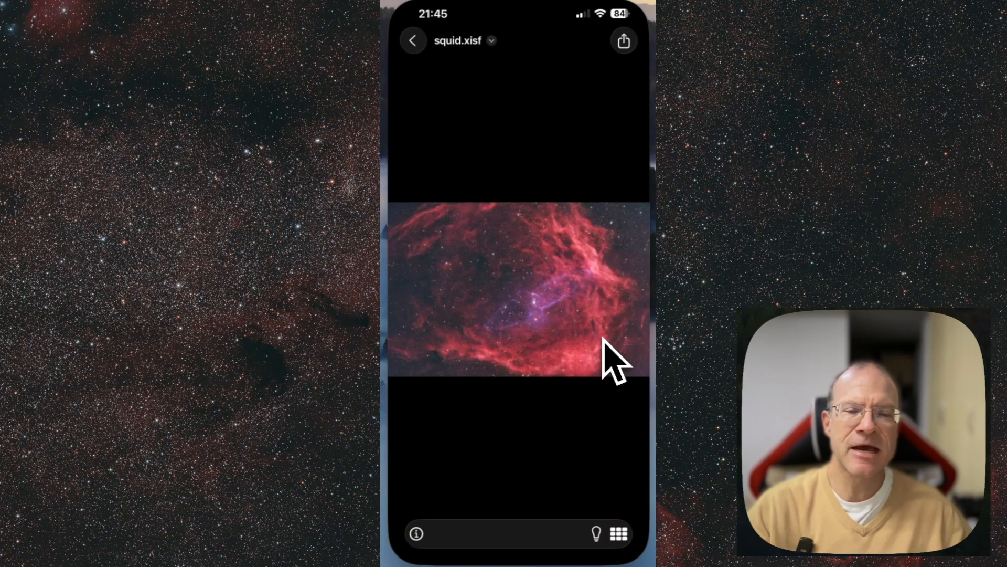
{"action": "mouse_move", "coordinate": [493, 346]}
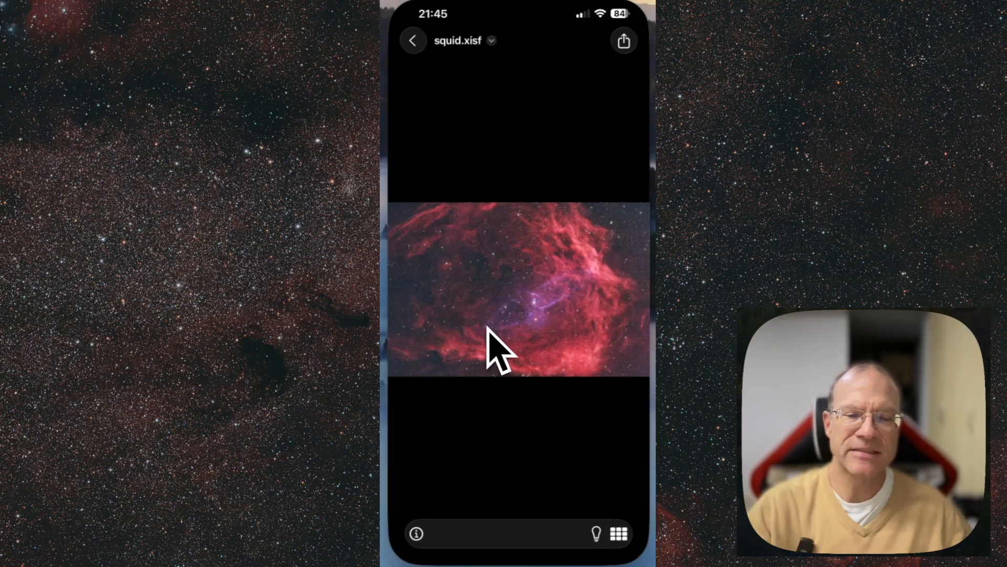
{"action": "left_click", "coordinate": [416, 534]}
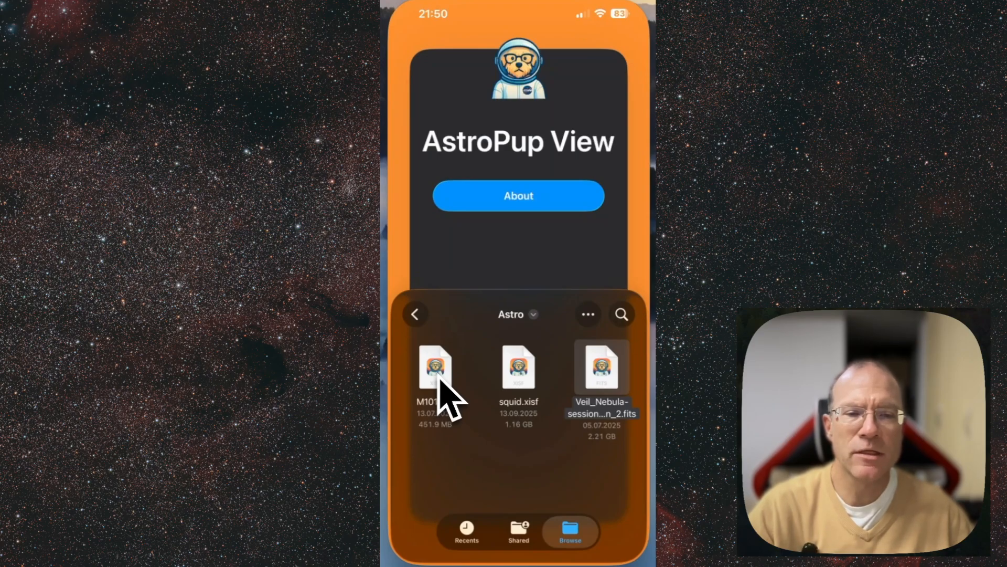
{"action": "left_click", "coordinate": [434, 369]}
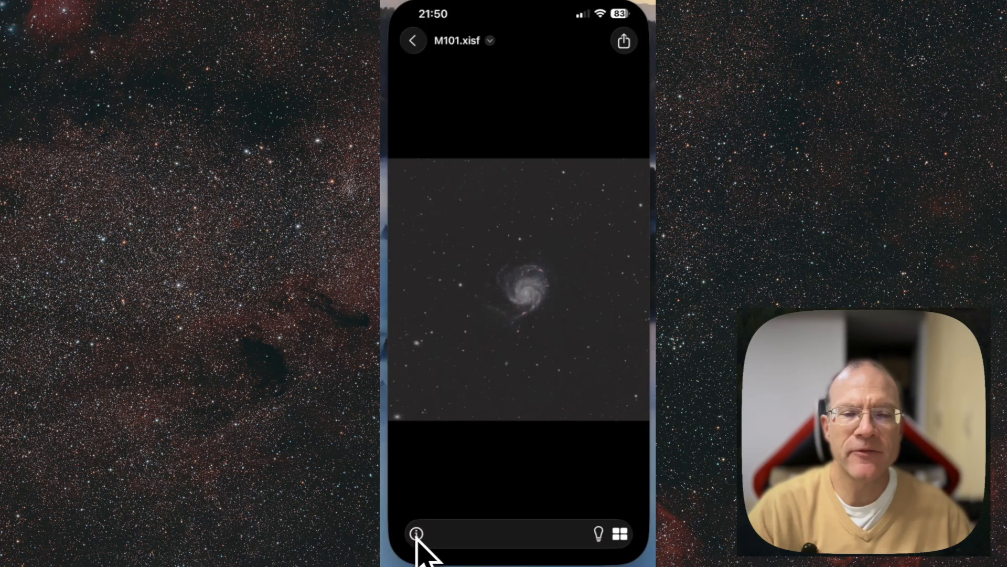
{"action": "left_click", "coordinate": [419, 533]}
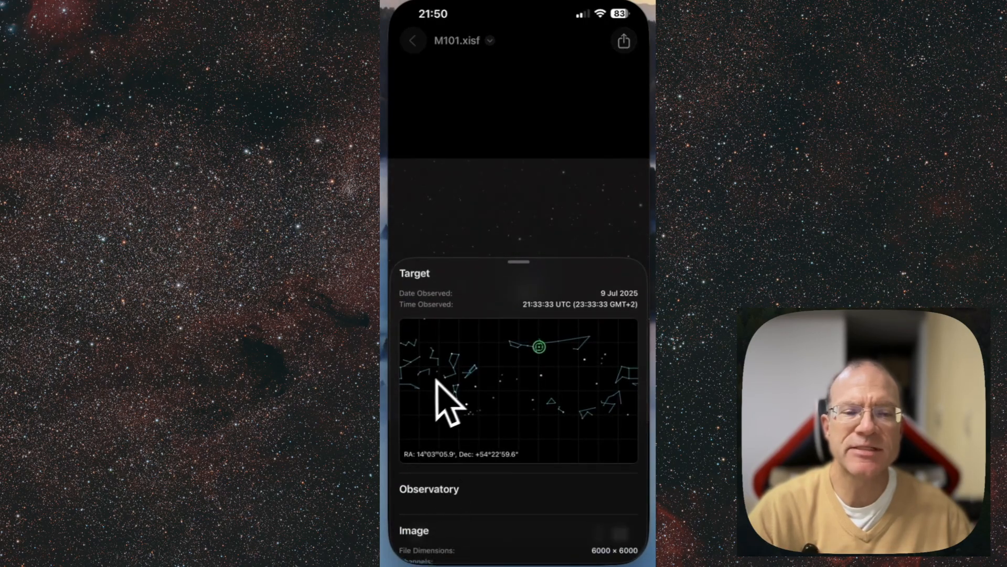
{"action": "mouse_move", "coordinate": [557, 375]}
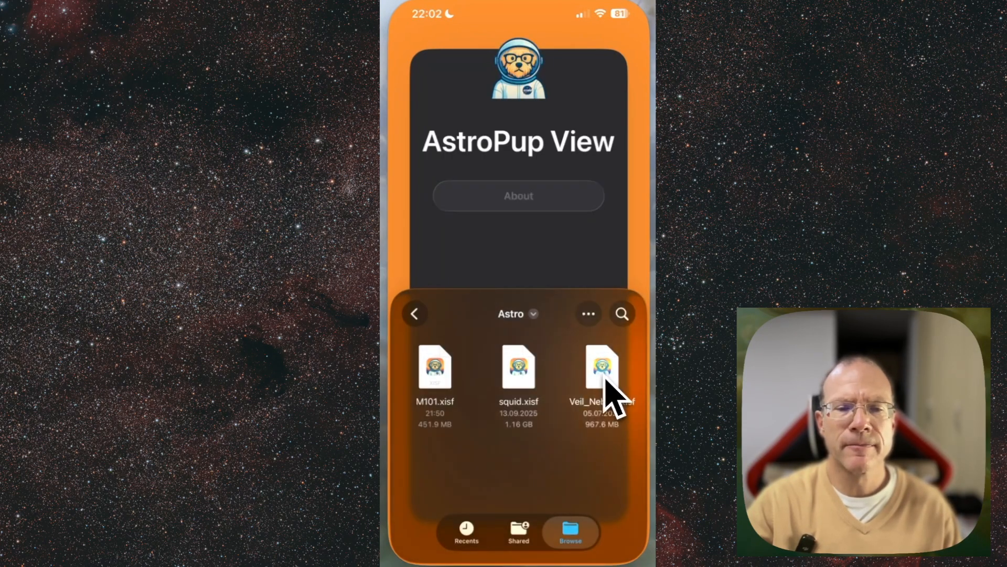
Step: Open Veil_Nebula.xisf and show its NGC 6960 observation details panel
{"action": "left_click", "coordinate": [602, 366]}
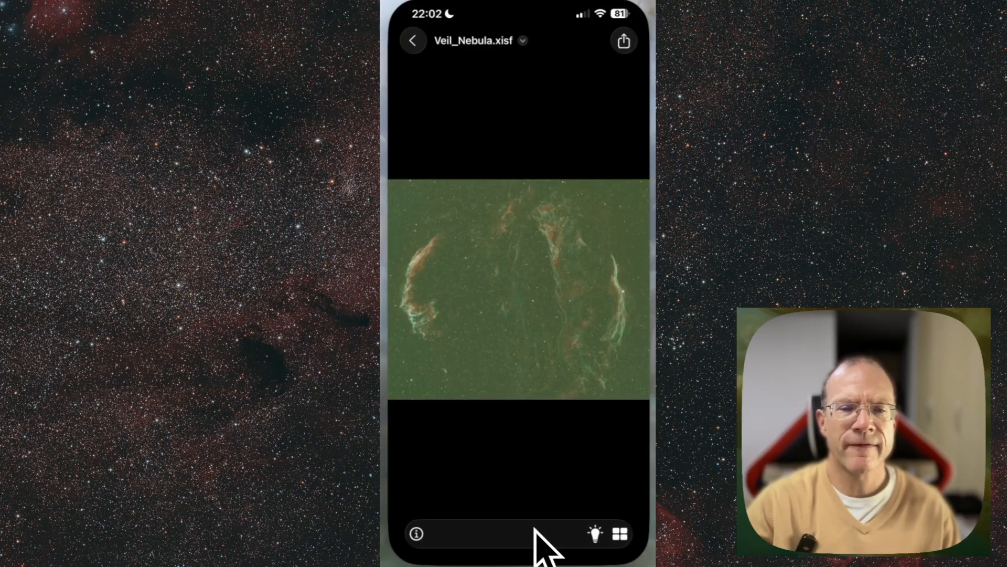
{"action": "mouse_move", "coordinate": [557, 345]}
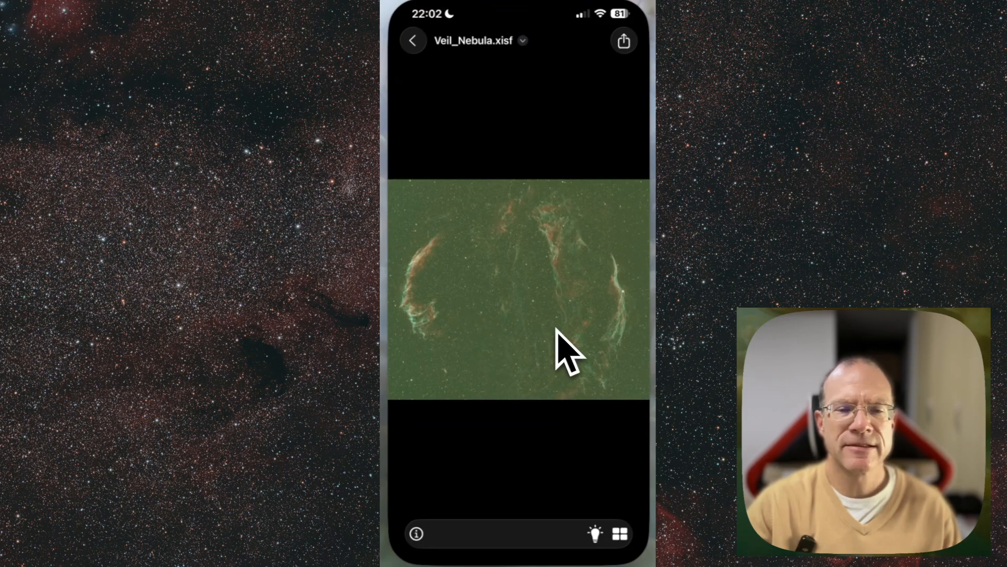
{"action": "left_click", "coordinate": [416, 534]}
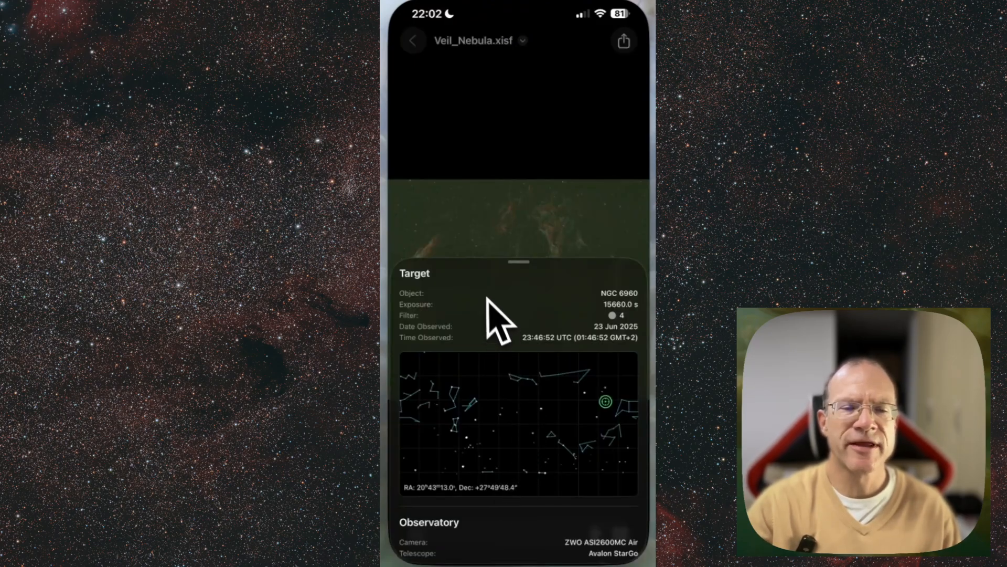
{"action": "mouse_move", "coordinate": [617, 424]}
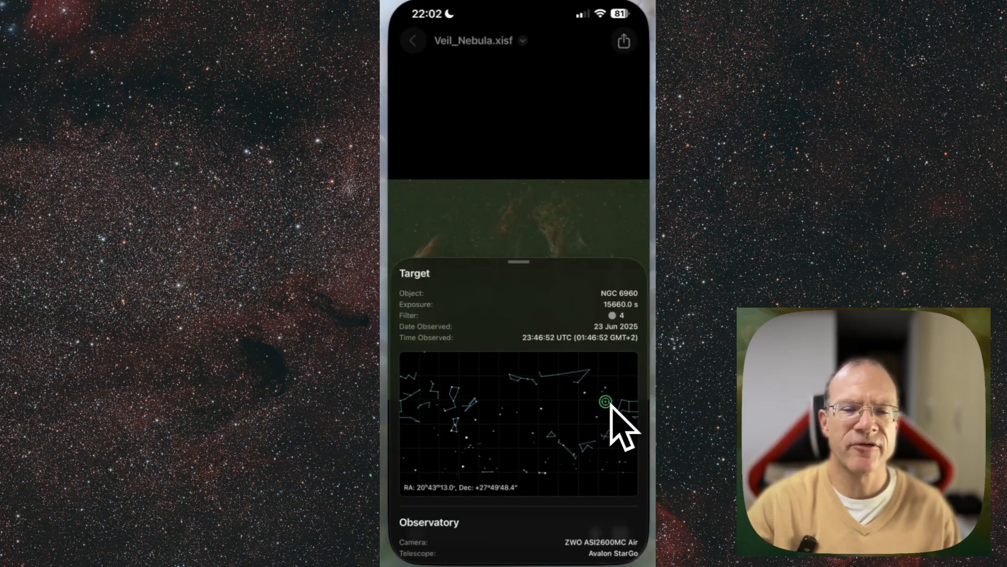
{"action": "mouse_move", "coordinate": [512, 433]}
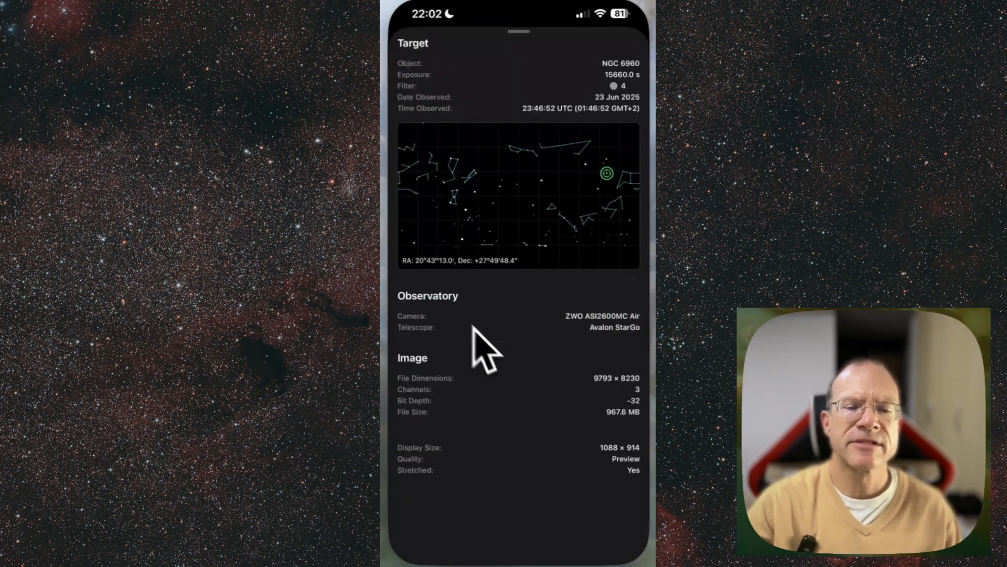
{"action": "mouse_move", "coordinate": [502, 515]}
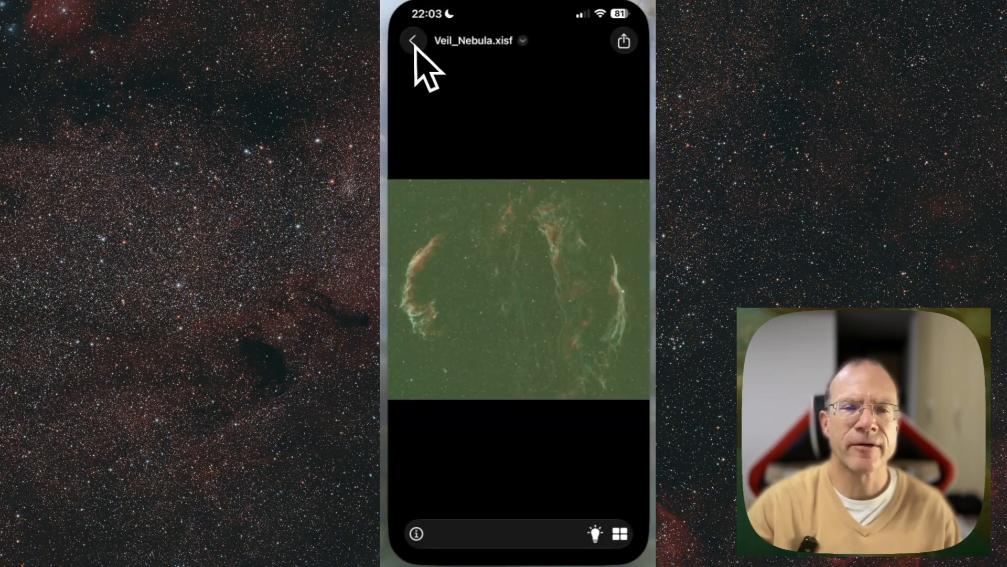
Step: Close the Veil Nebula image to return to the Astro folder browser
{"action": "left_click", "coordinate": [424, 41]}
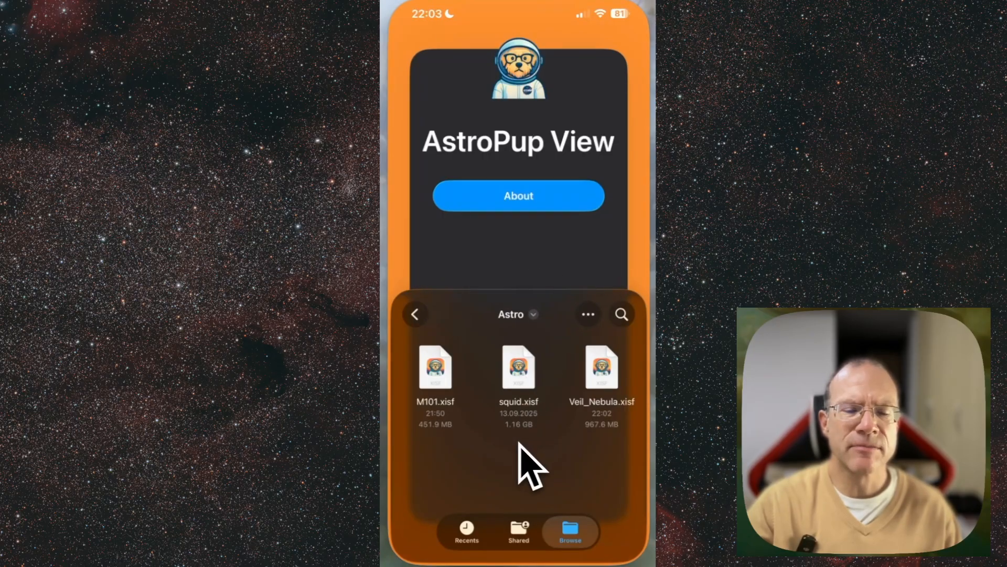
{"action": "mouse_move", "coordinate": [540, 478]}
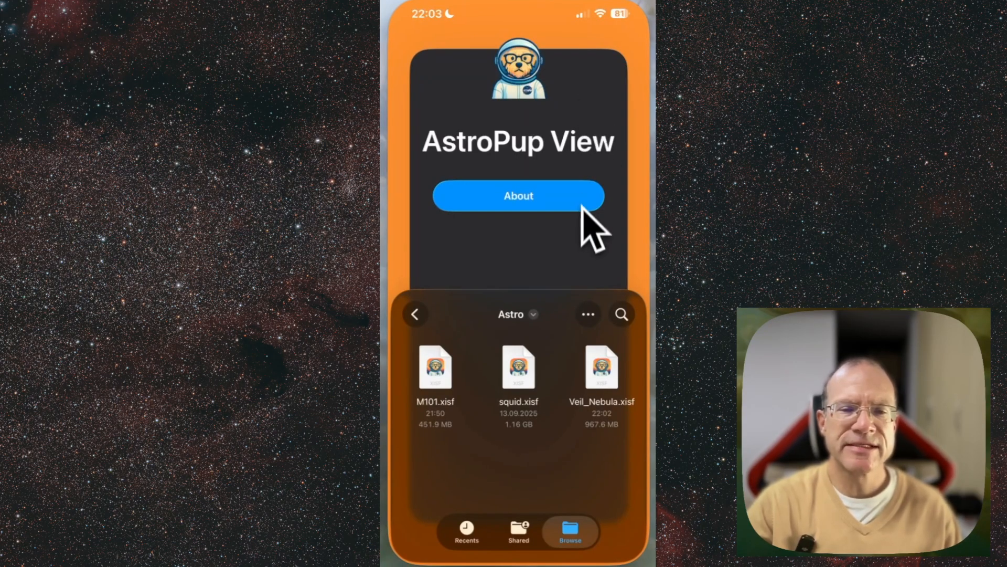
{"action": "mouse_move", "coordinate": [443, 475]}
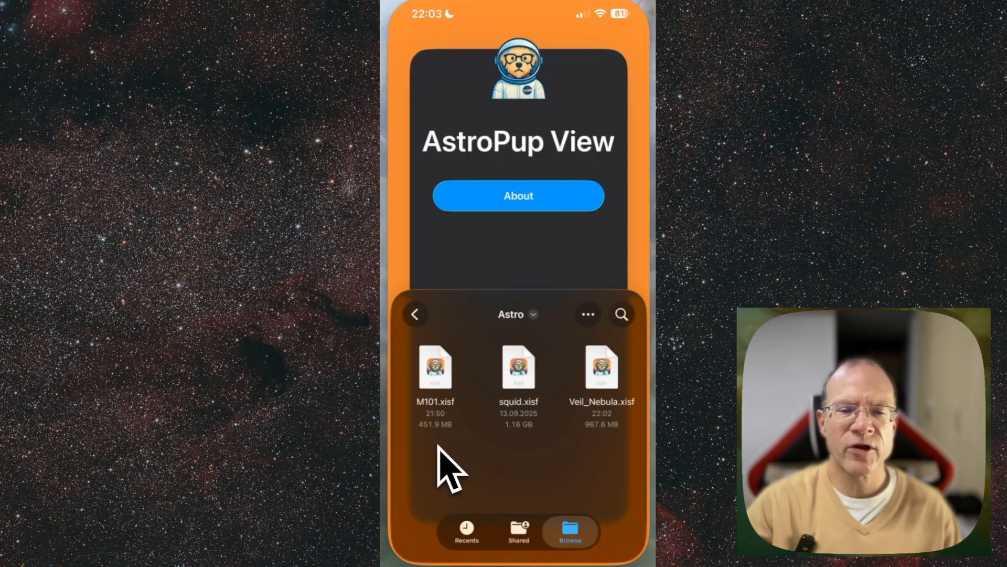
{"action": "mouse_move", "coordinate": [565, 476]}
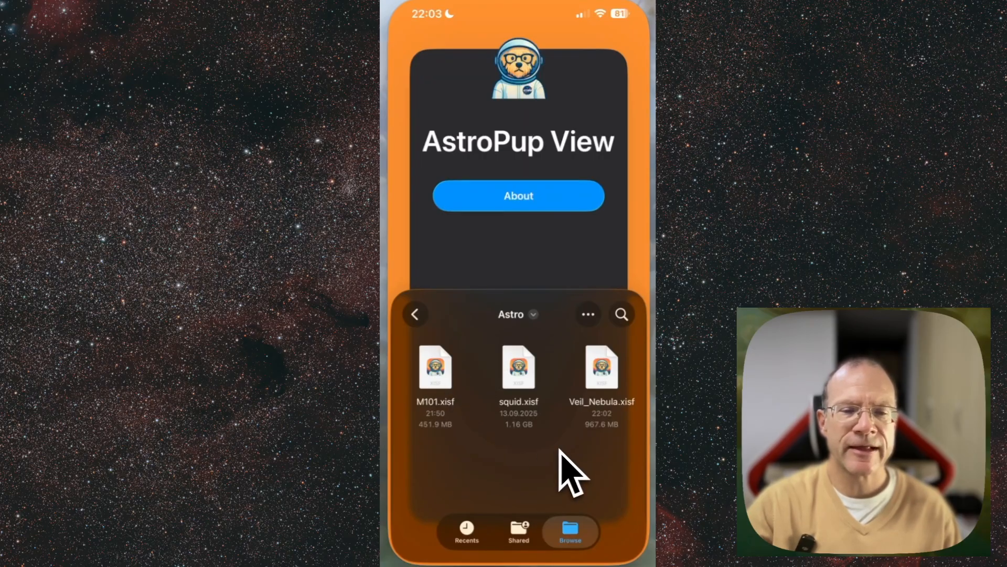
{"action": "mouse_move", "coordinate": [608, 483]}
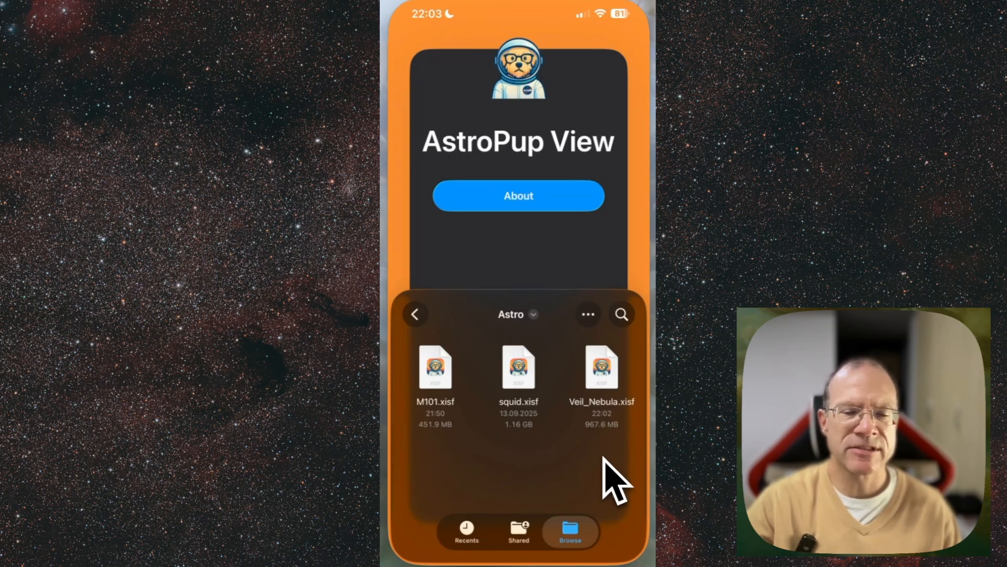
{"action": "mouse_move", "coordinate": [599, 478]}
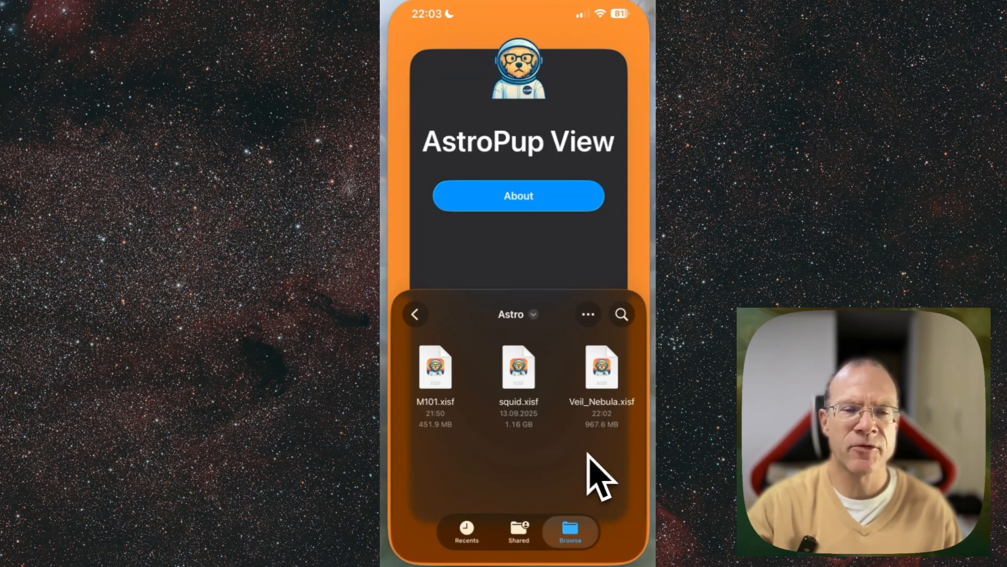
{"action": "mouse_move", "coordinate": [471, 491]}
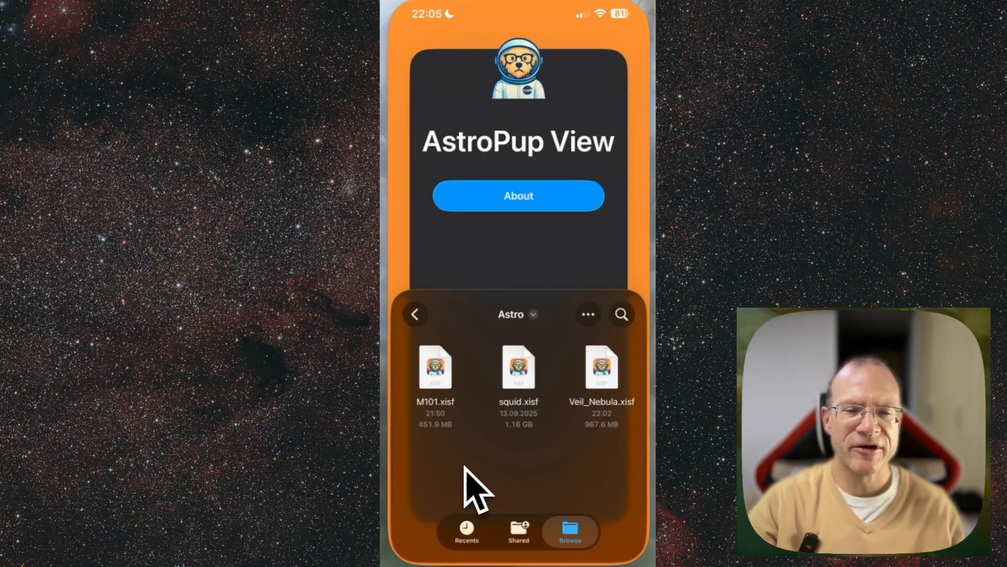